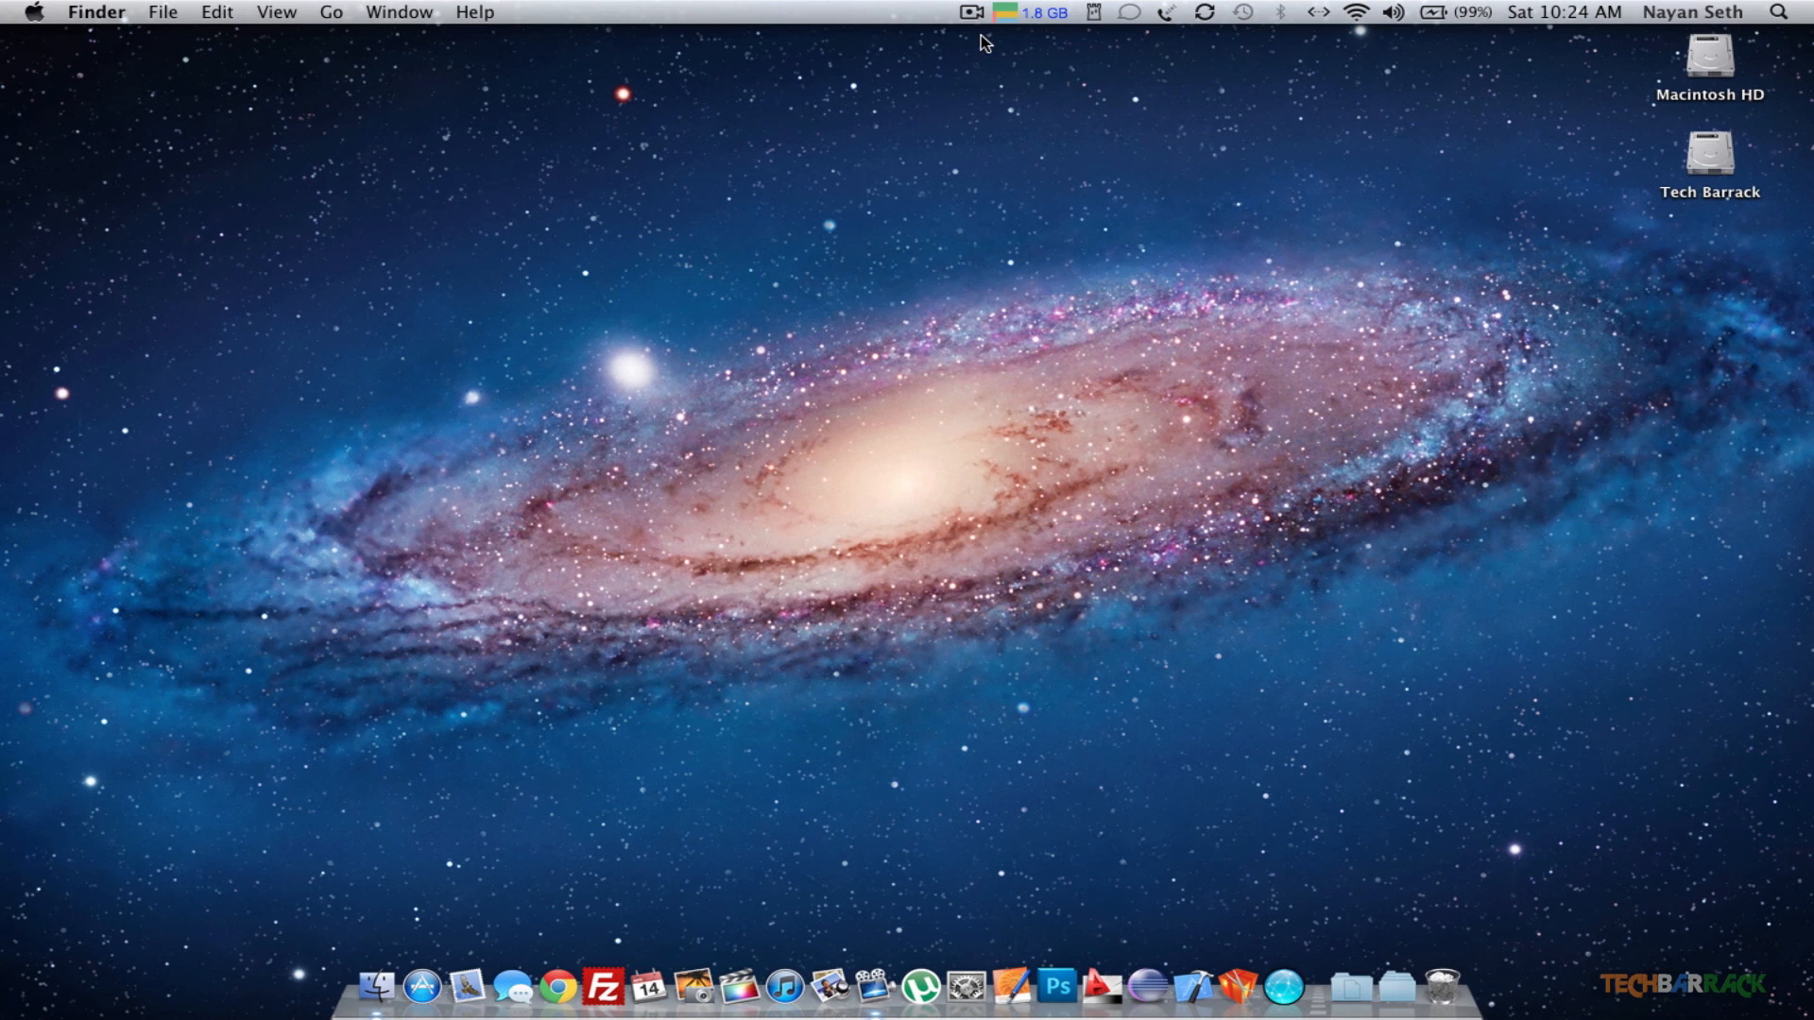
mouse_move(855, 288)
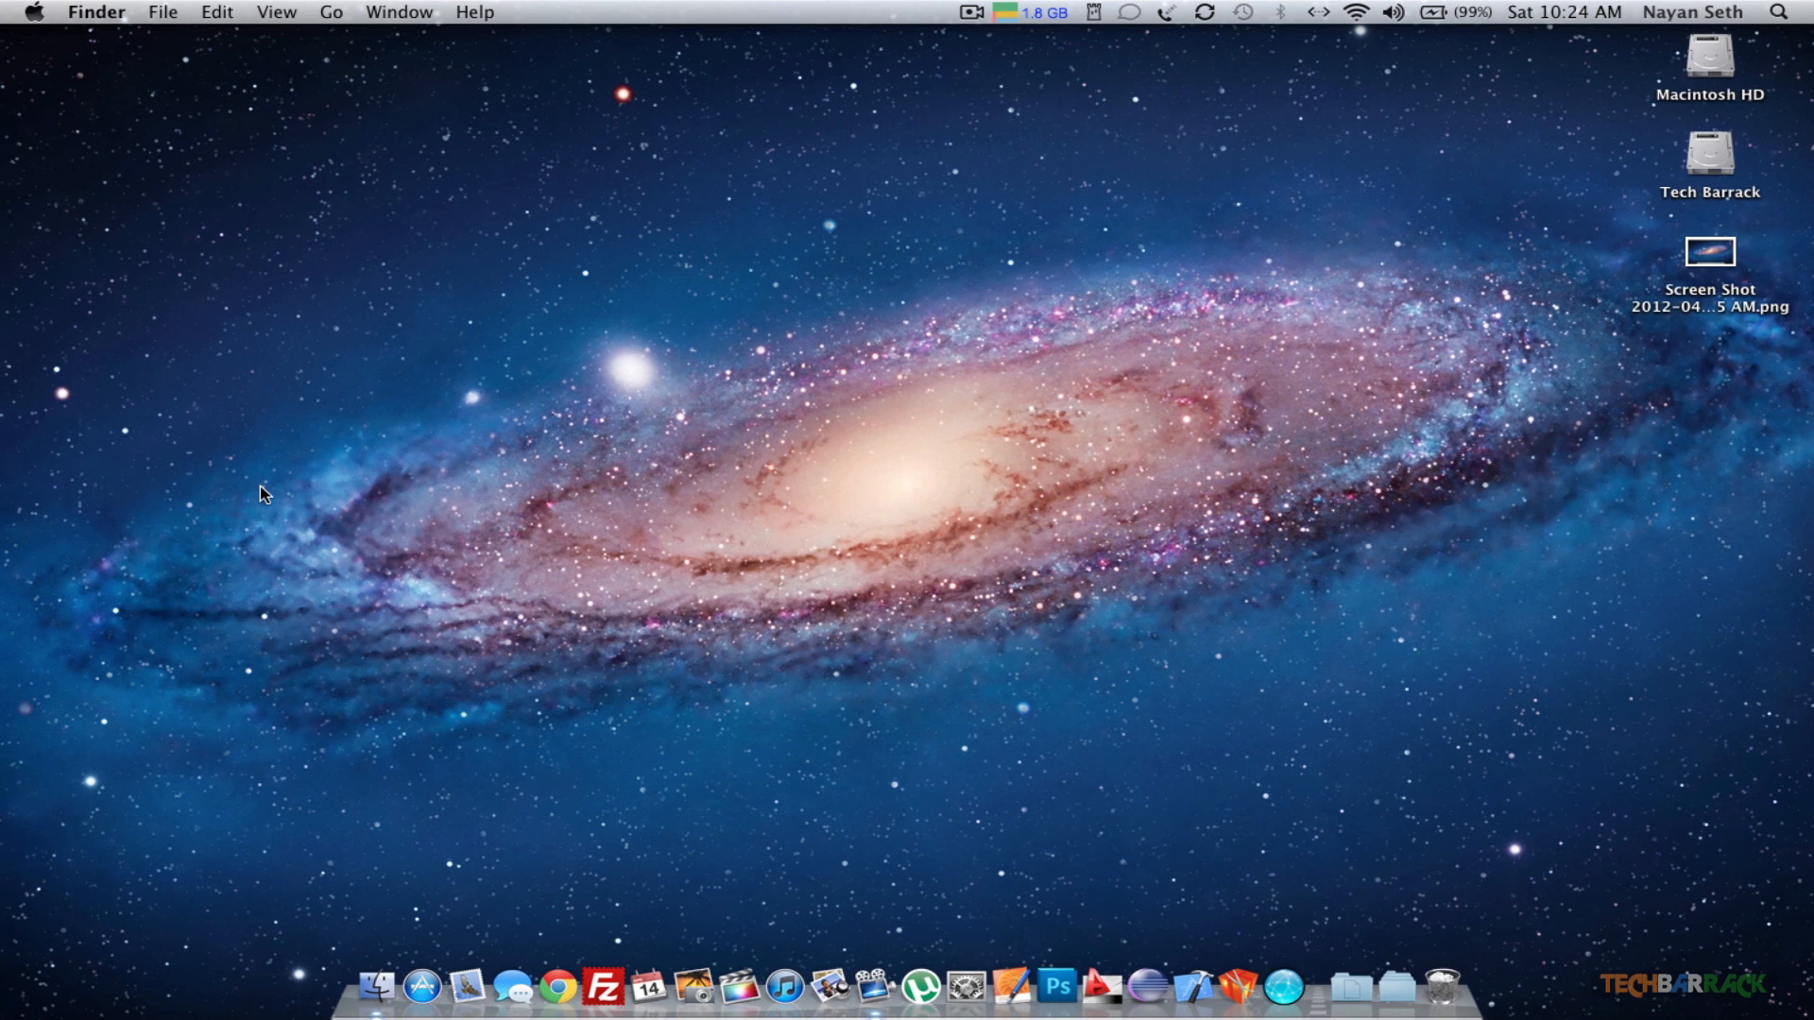
mouse_move(1646, 423)
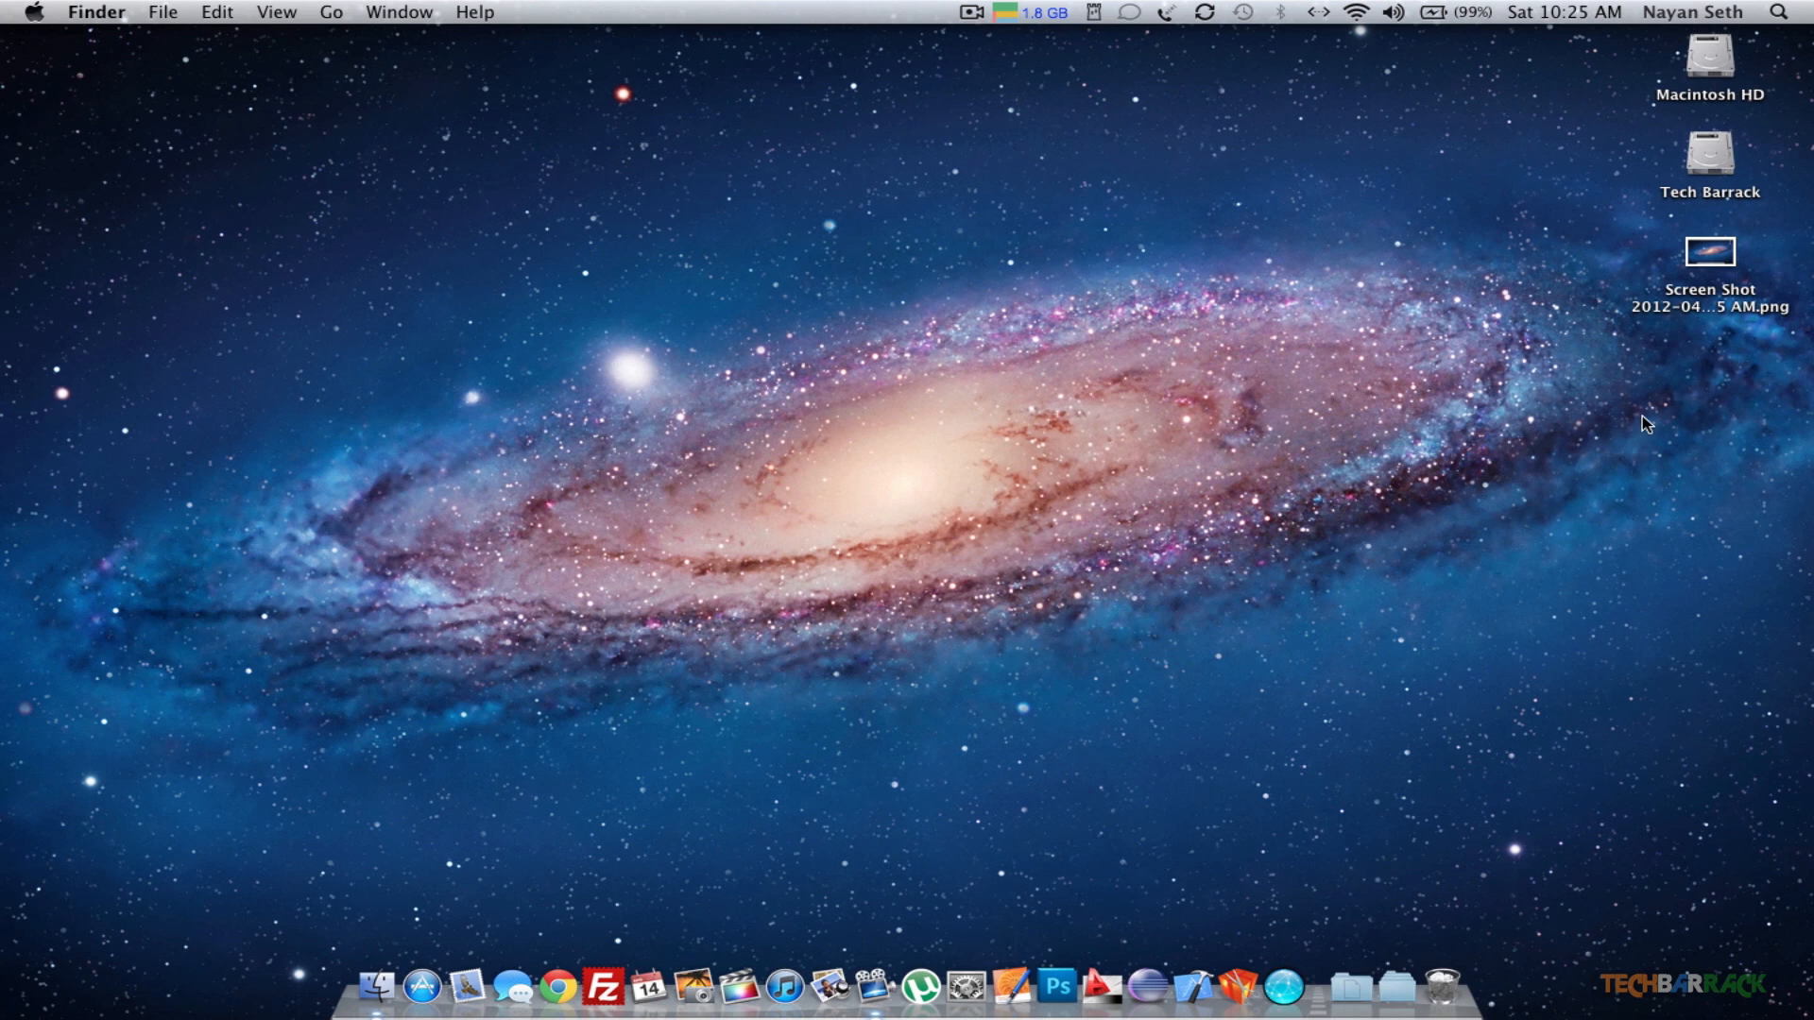
mouse_move(1722, 313)
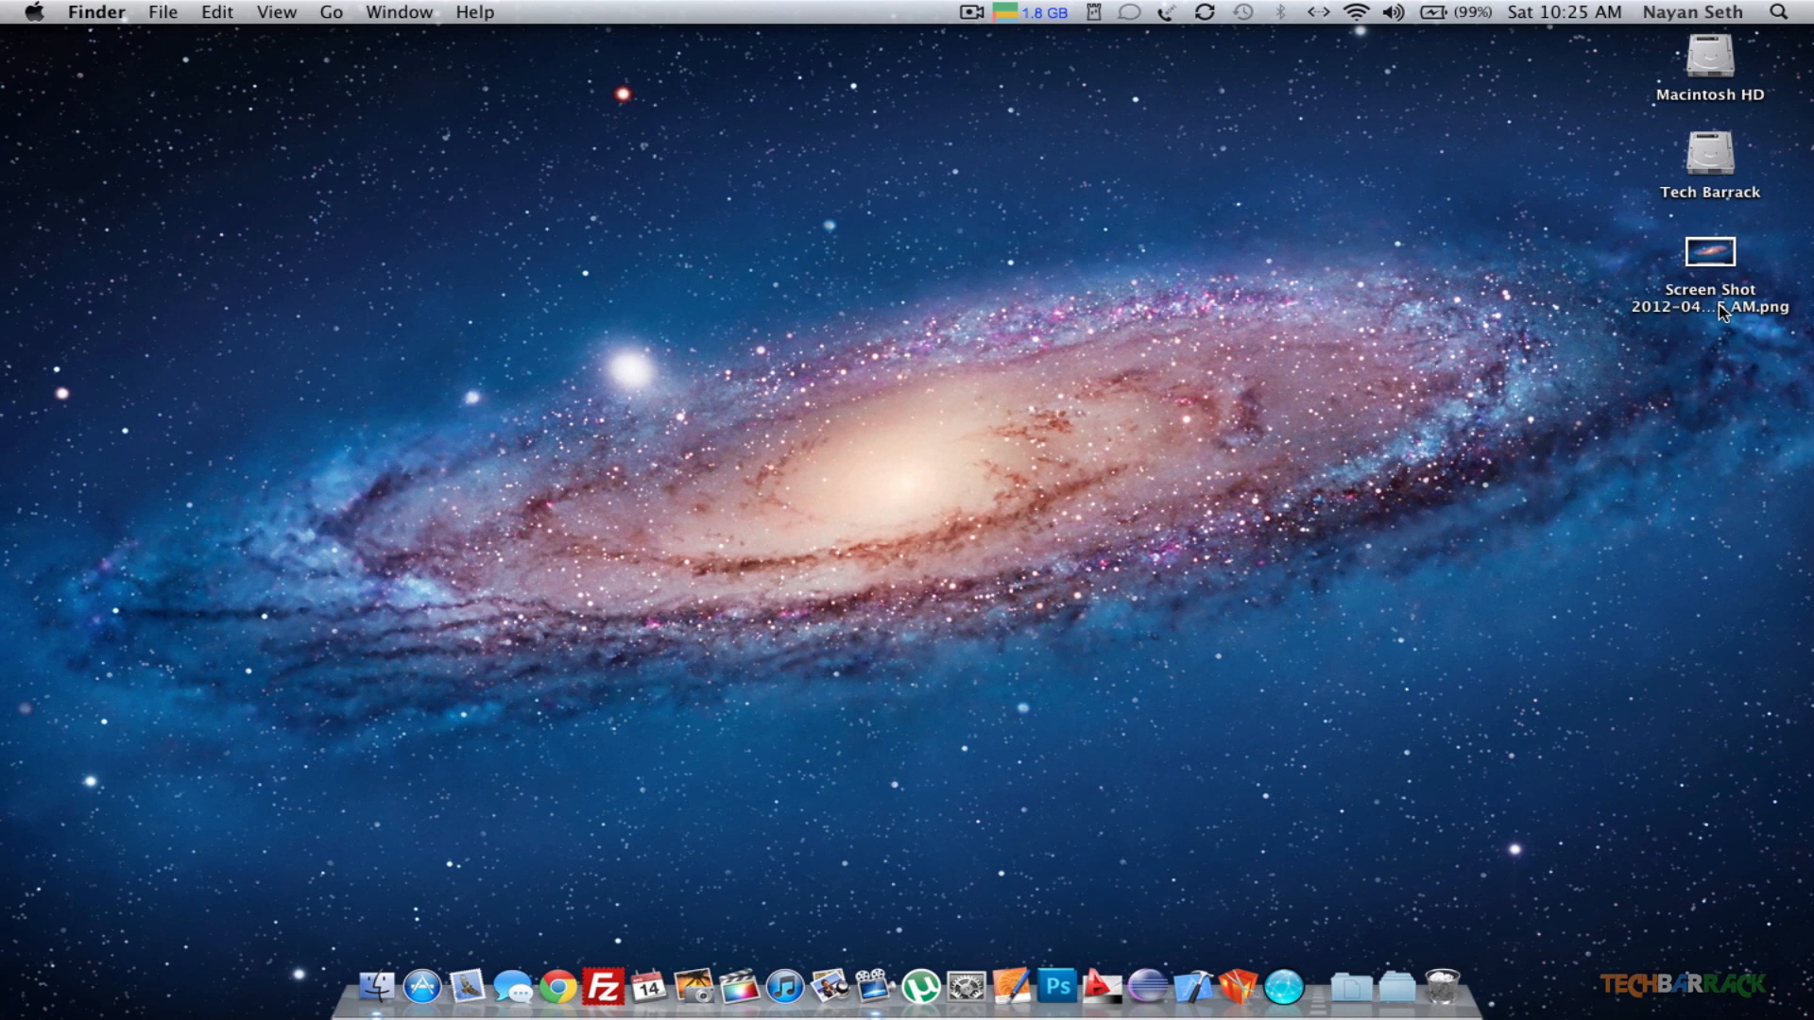
- Open the full-screen Screen Shot PNG from the desktop in Preview
left_click(1709, 251)
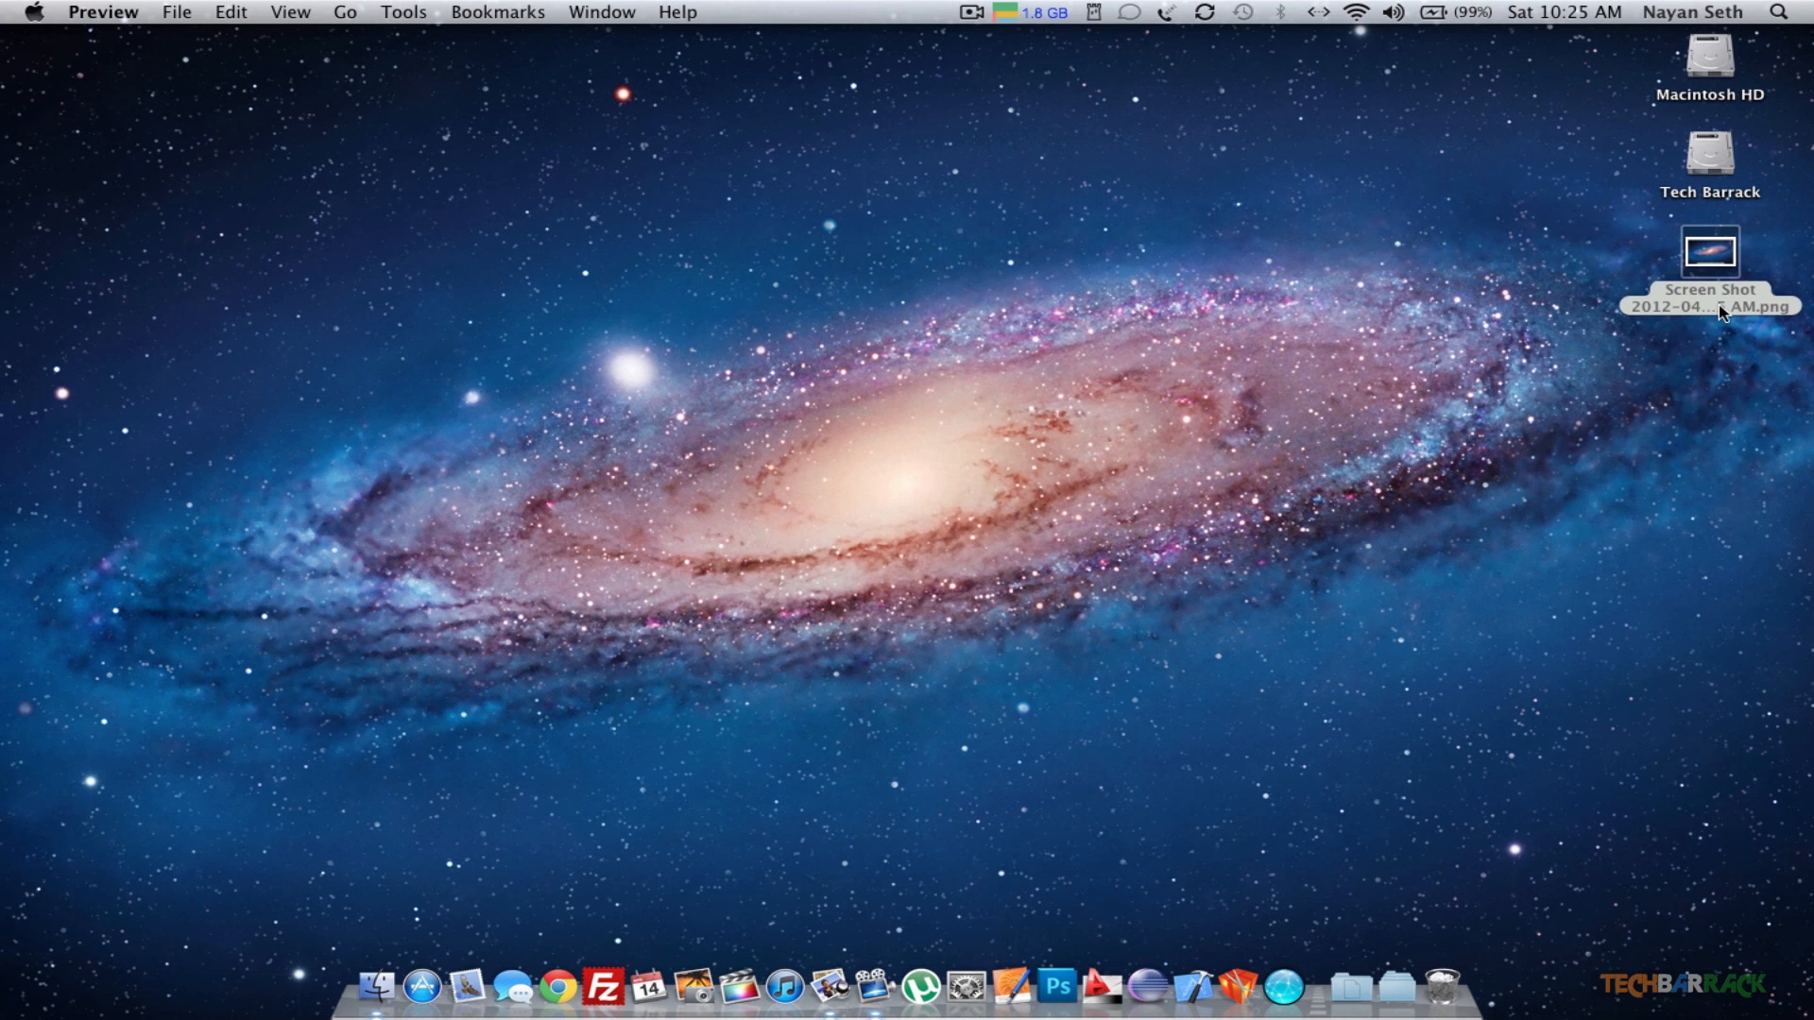
double_click(1710, 250)
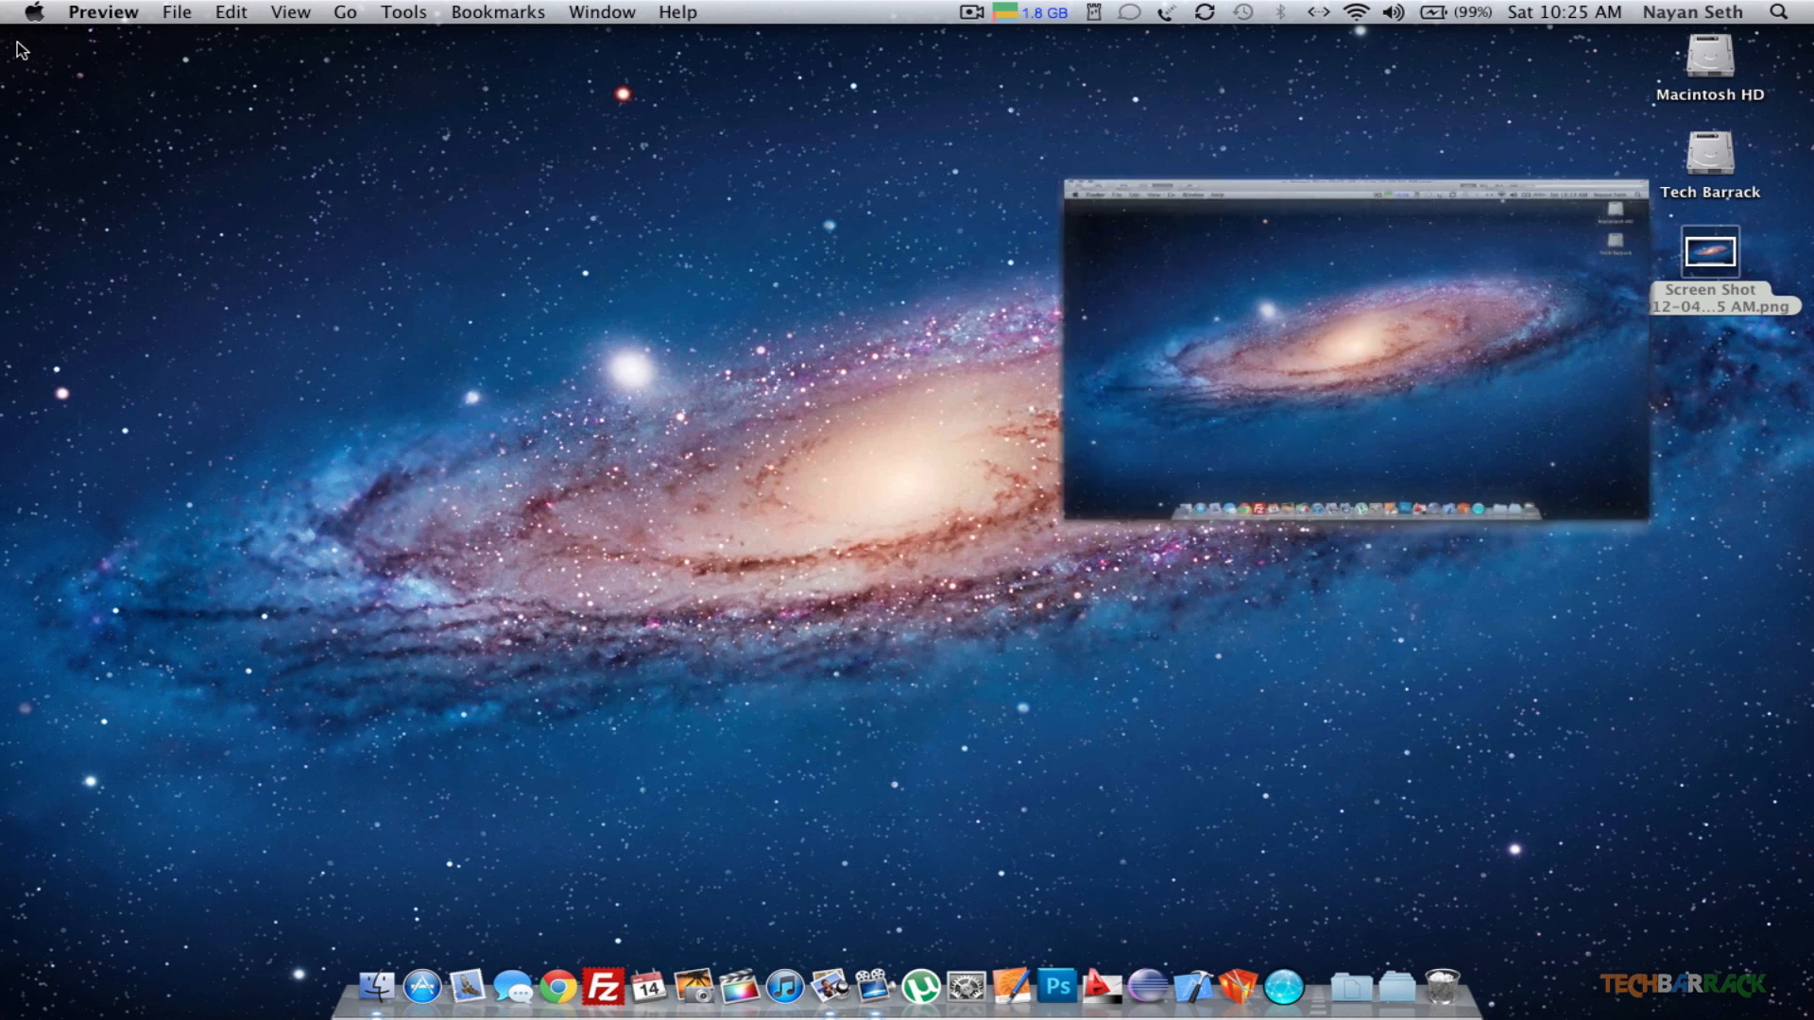
left_click(1073, 189)
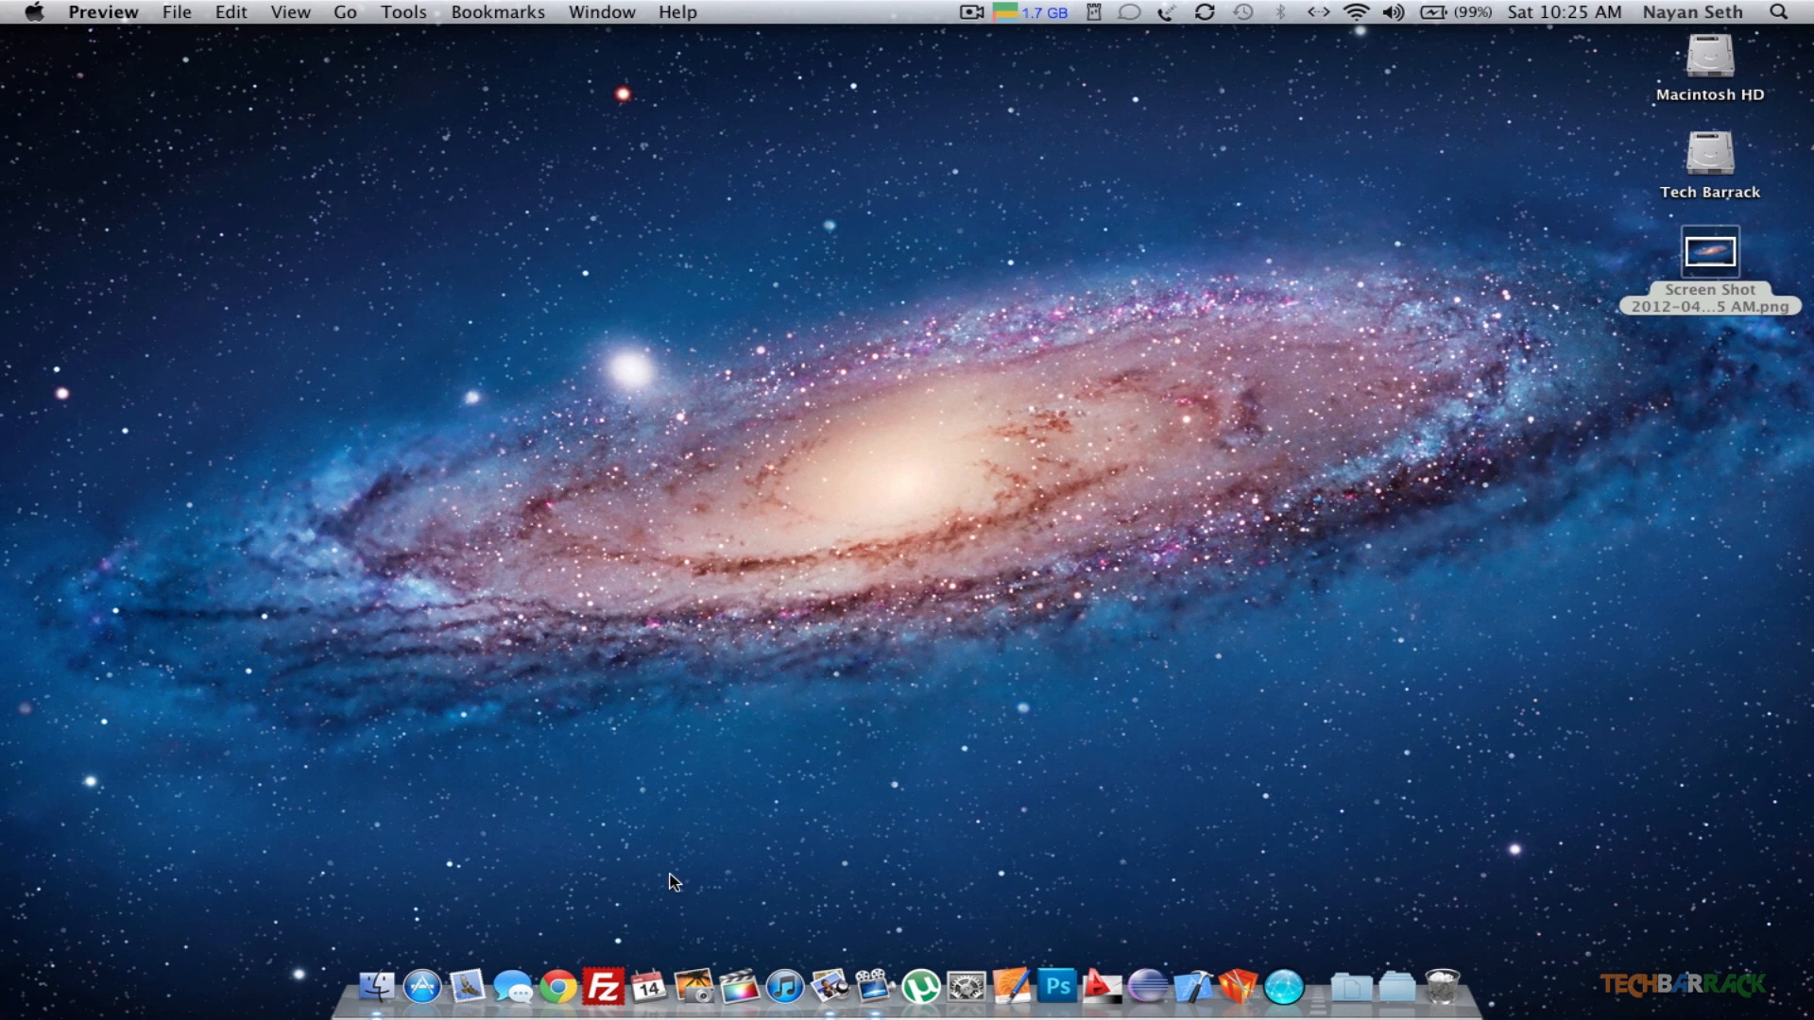
left_click(557, 986)
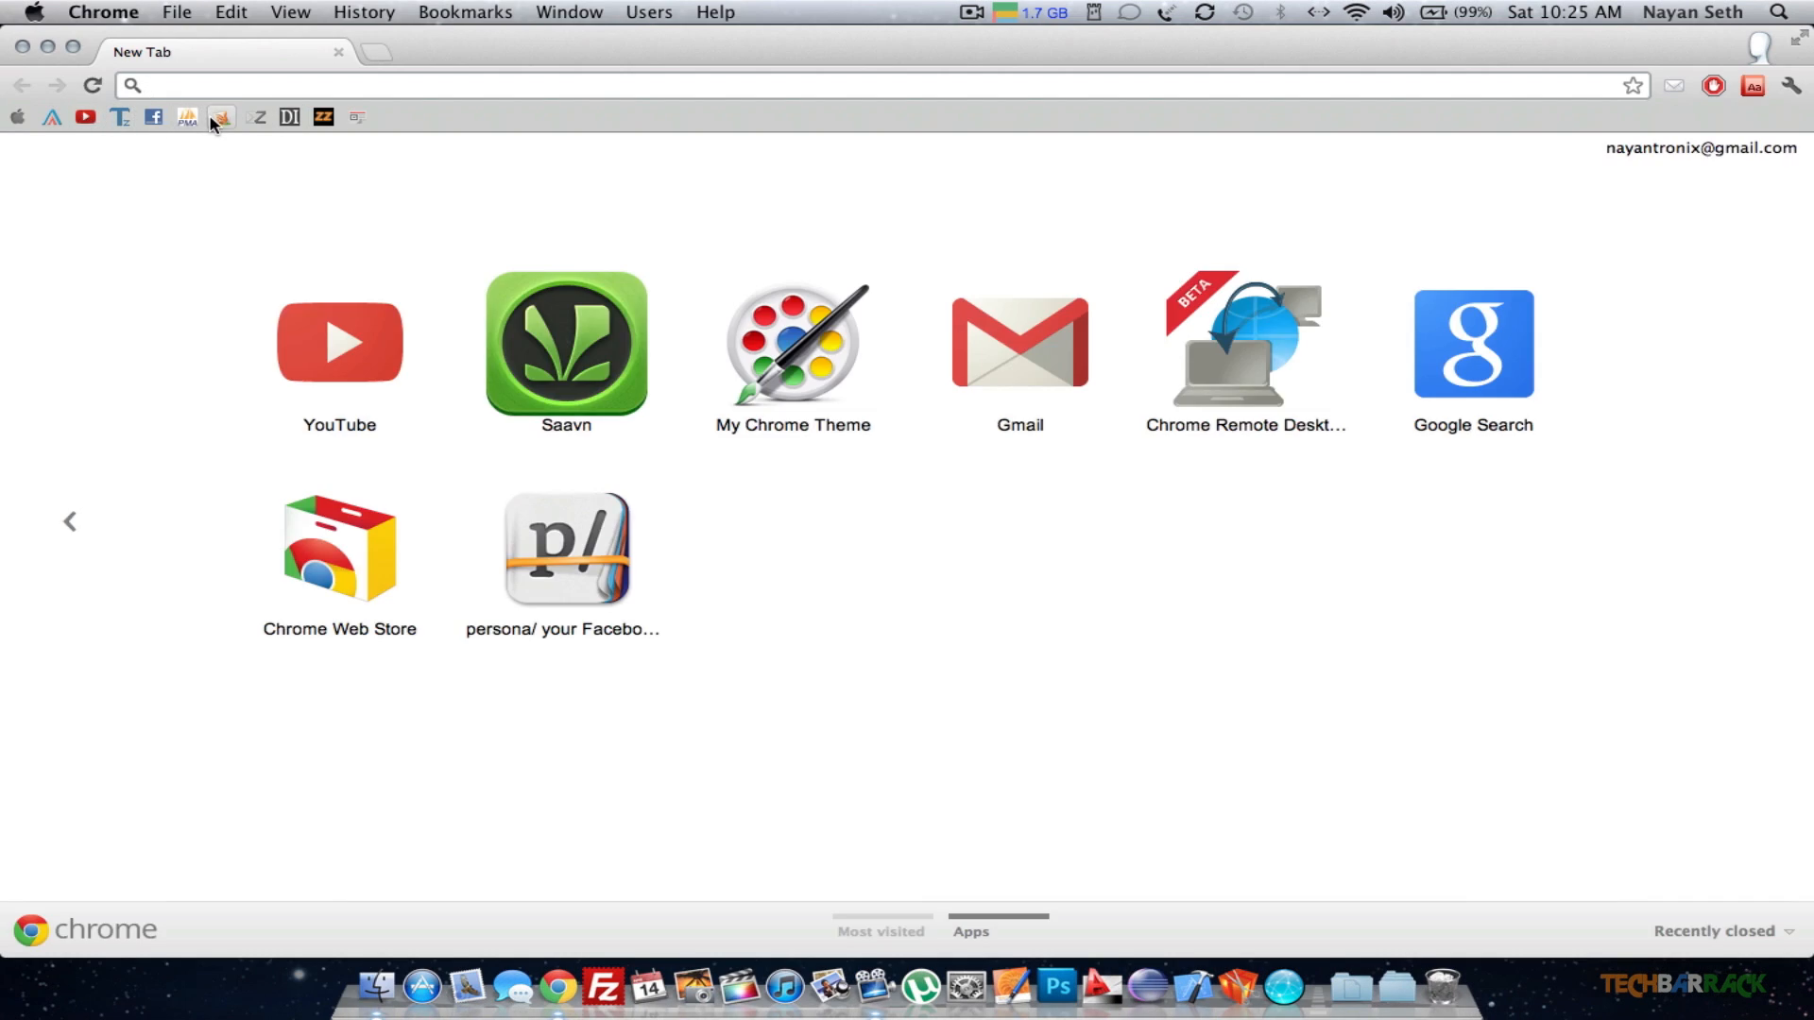
- Open the Tech Barrack bookmark and capture its Times logo with Cmd+Shift+4
left_click(220, 115)
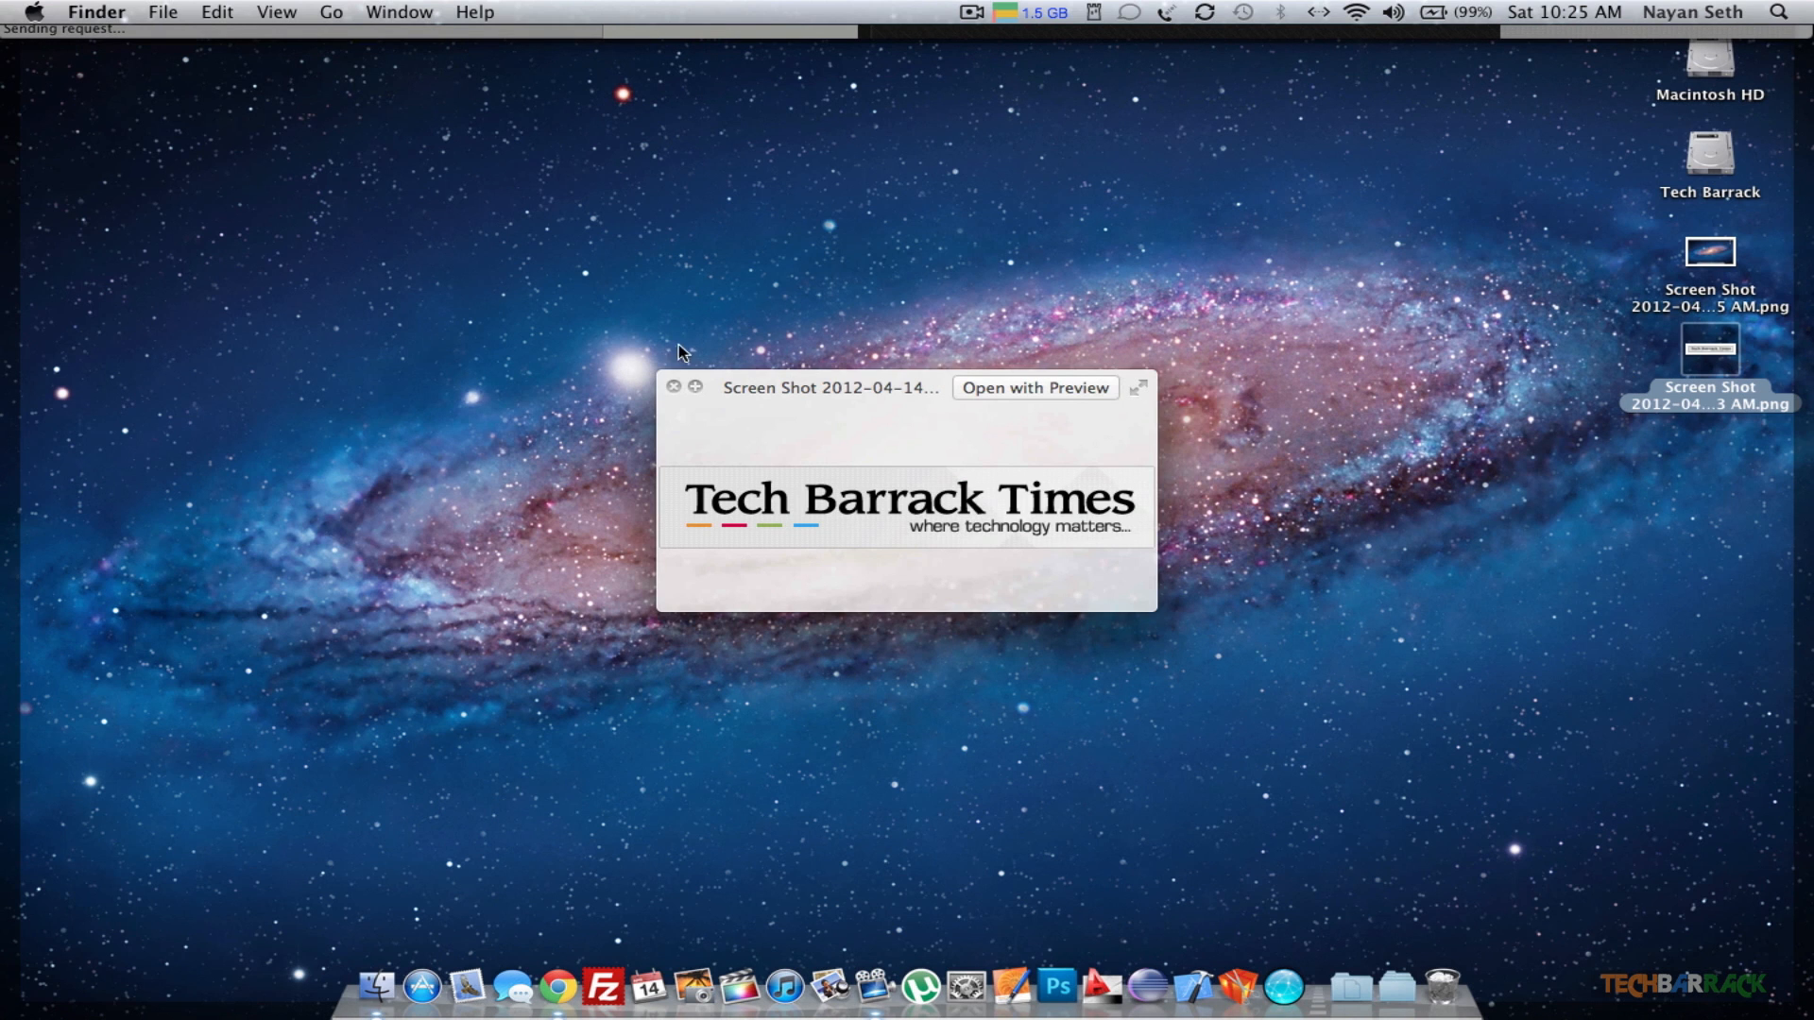
- Dismiss the Quick Look preview of the Tech Barrack Times logo screenshot
left_click(672, 386)
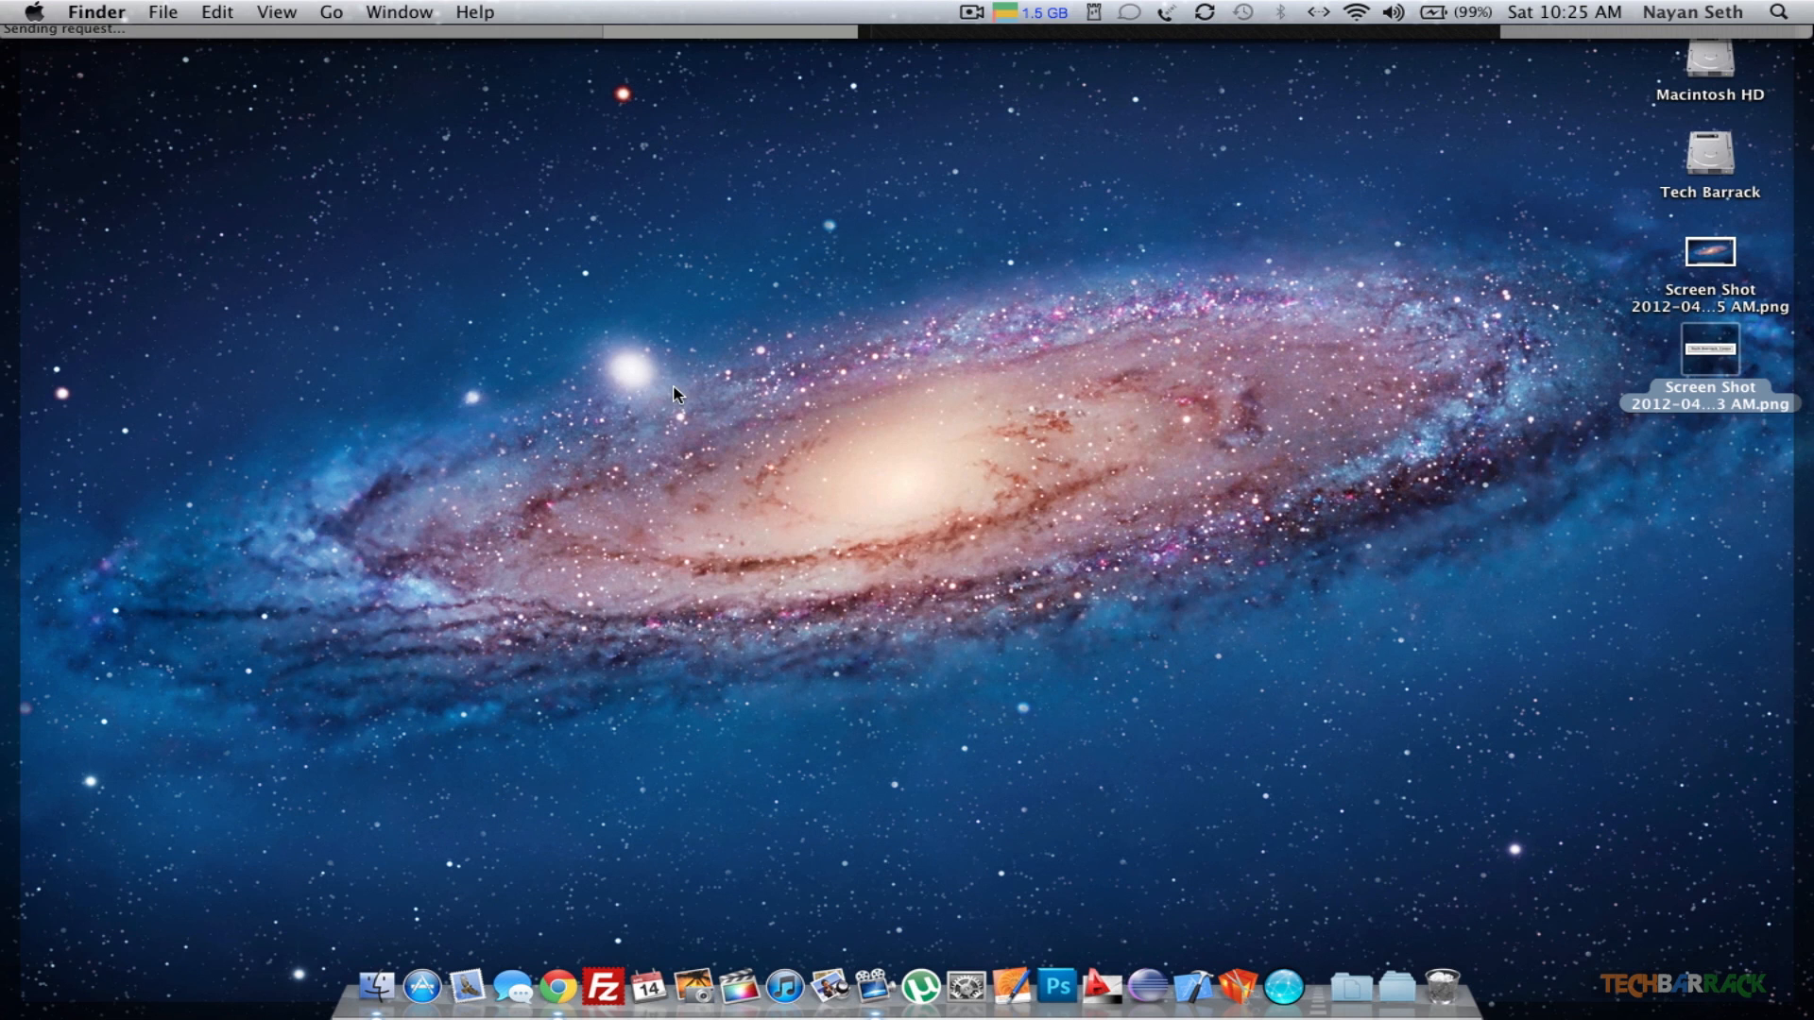
mouse_move(1573, 274)
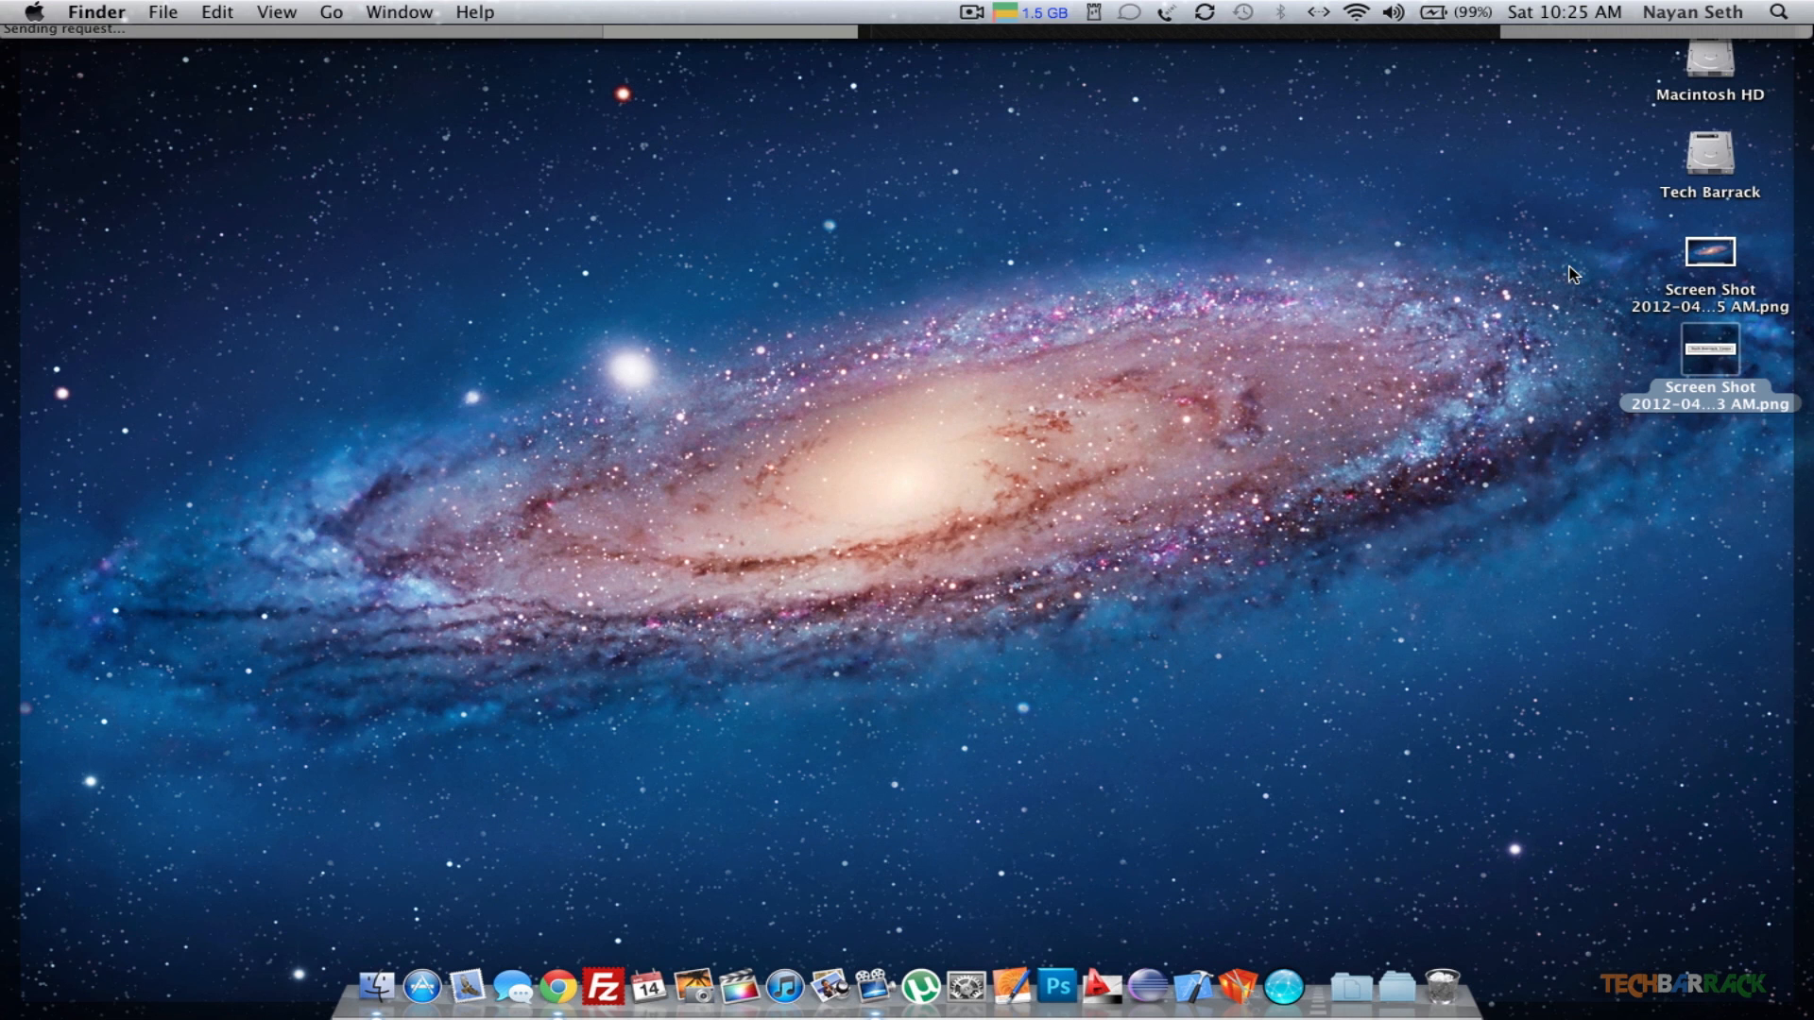